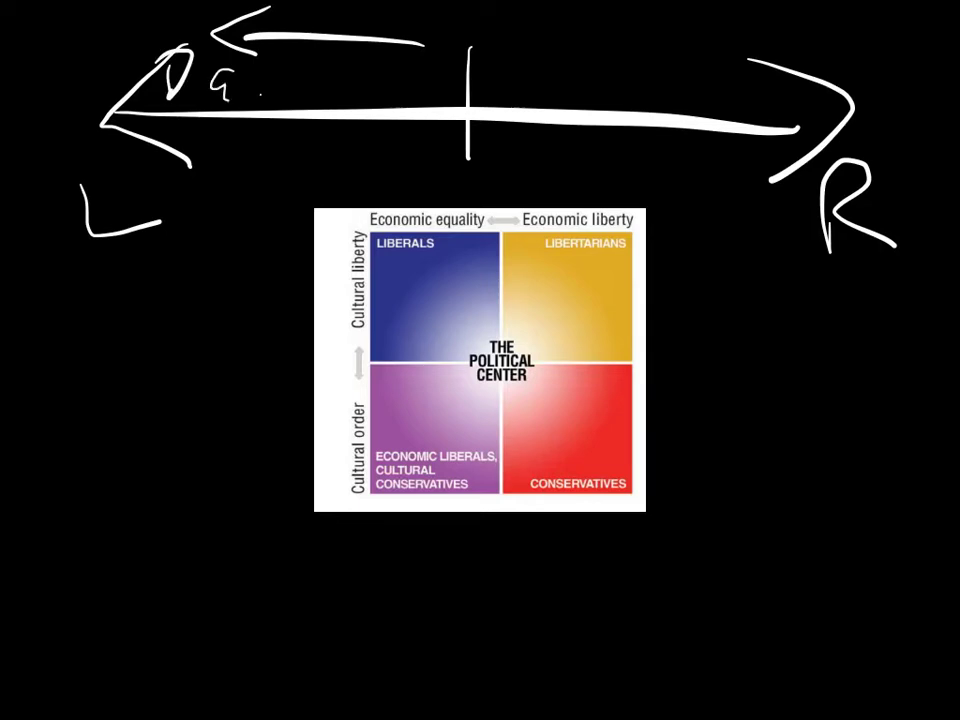
Step: Hand-write 'DEMS' over the arrow's left side and 'REPUBS' over its right side
{"action": "left_click_drag", "start_coordinate": [255, 60], "coordinate": [330, 90]}
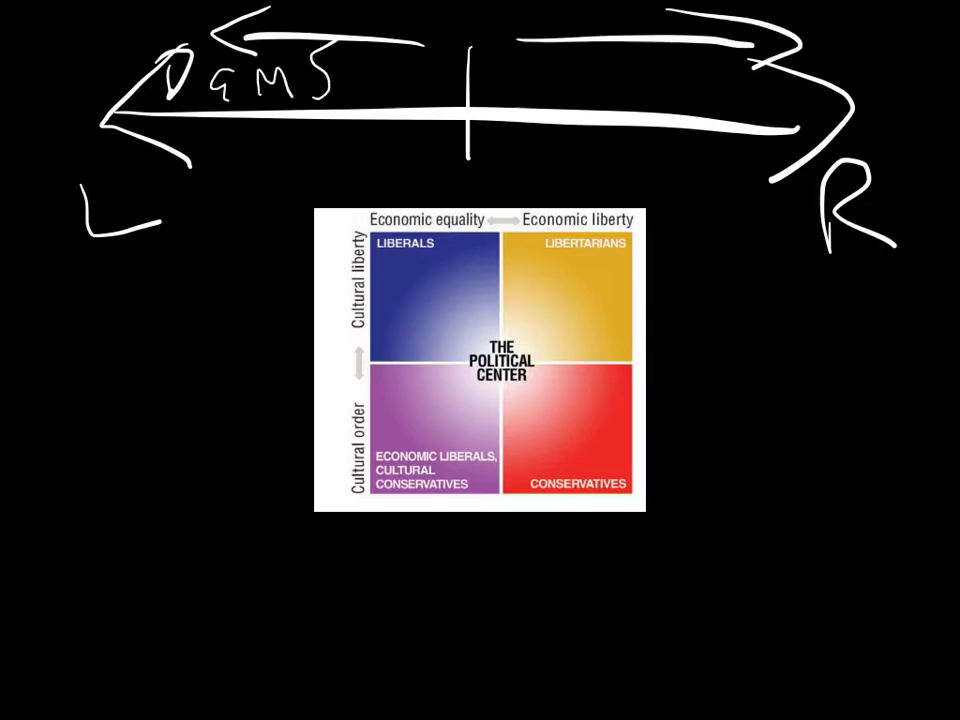
{"action": "left_click_drag", "start_coordinate": [490, 60], "coordinate": [520, 85]}
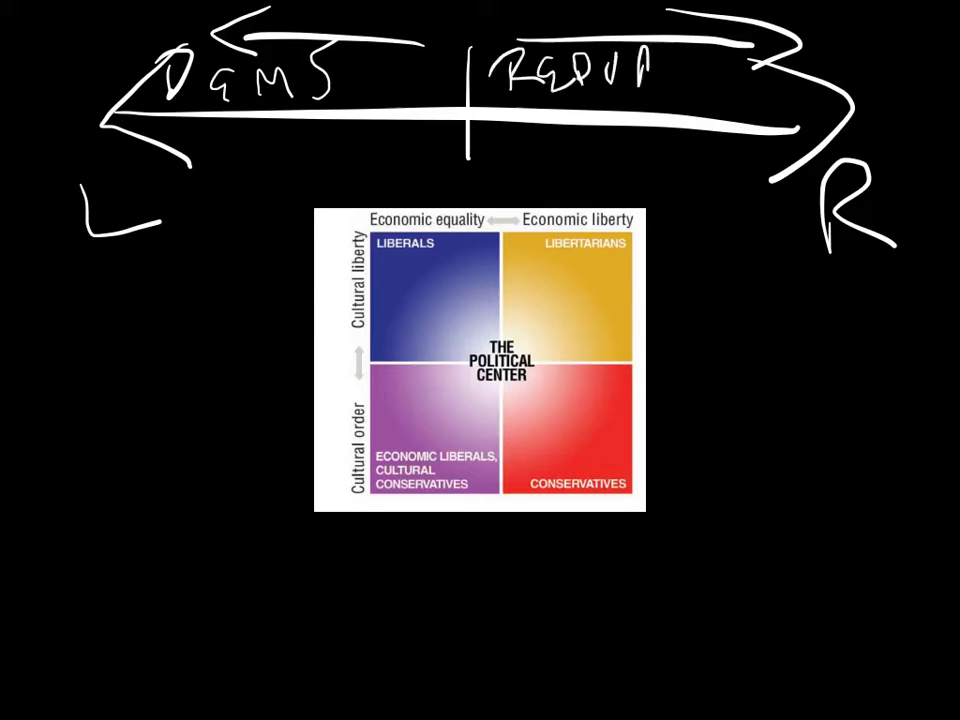
{"action": "type", "text": "BS"}
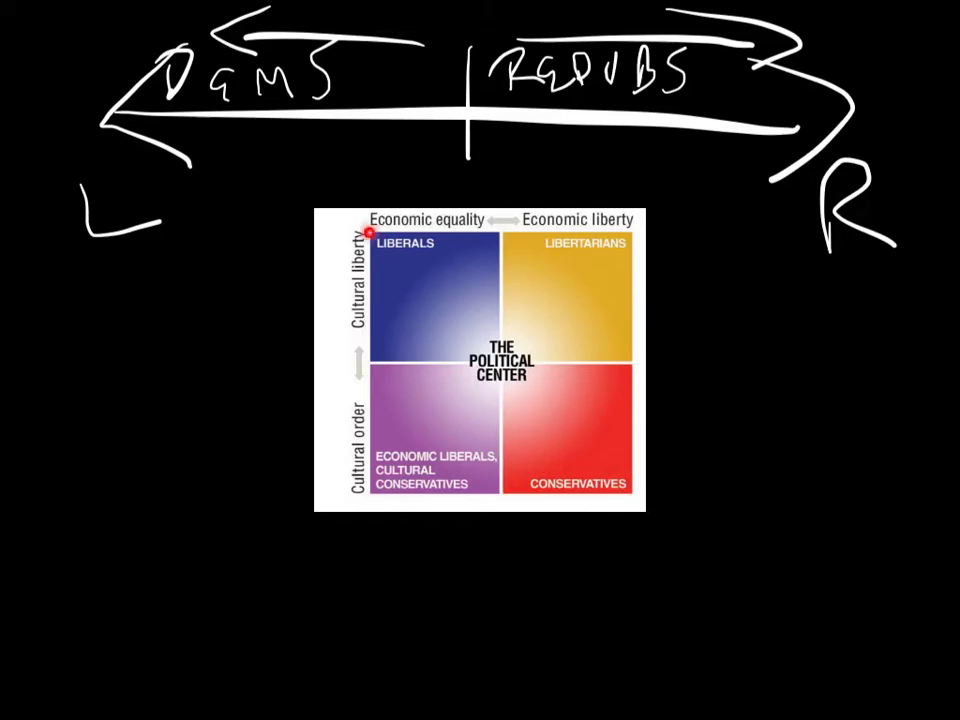
{"action": "mouse_move", "coordinate": [412, 248]}
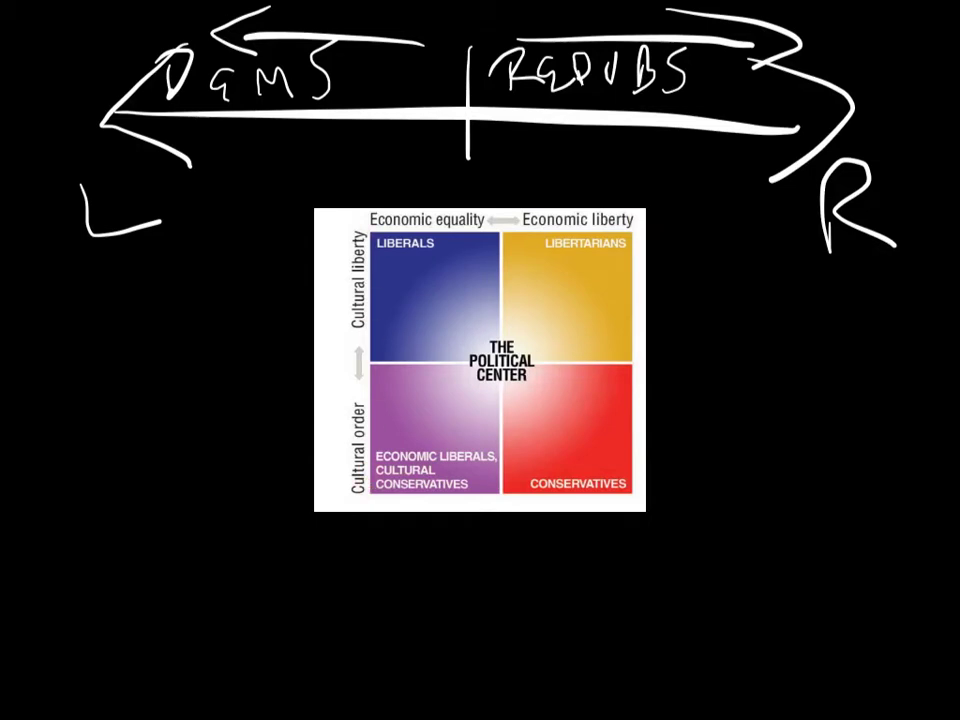
{"action": "left_click", "coordinate": [382, 429]}
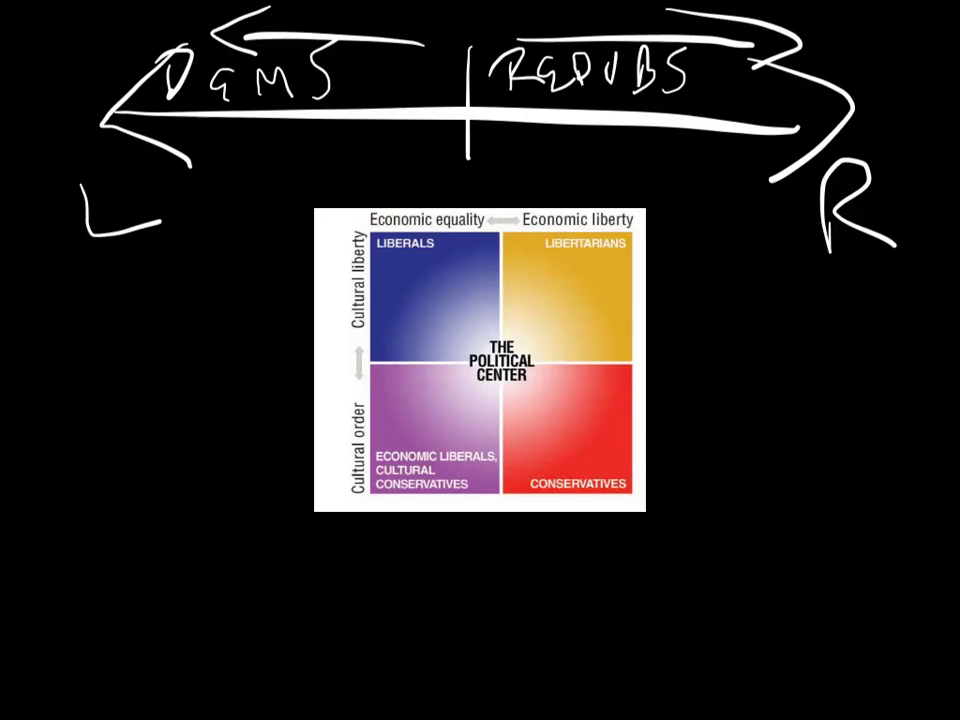
{"action": "left_click", "coordinate": [555, 404]}
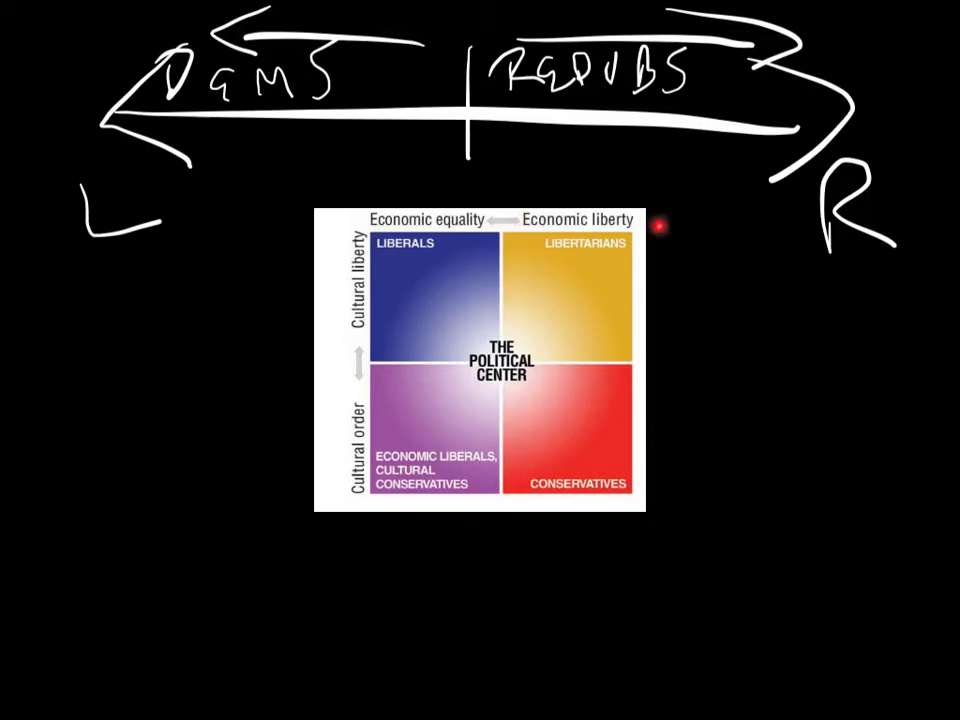
{"action": "mouse_move", "coordinate": [497, 213]}
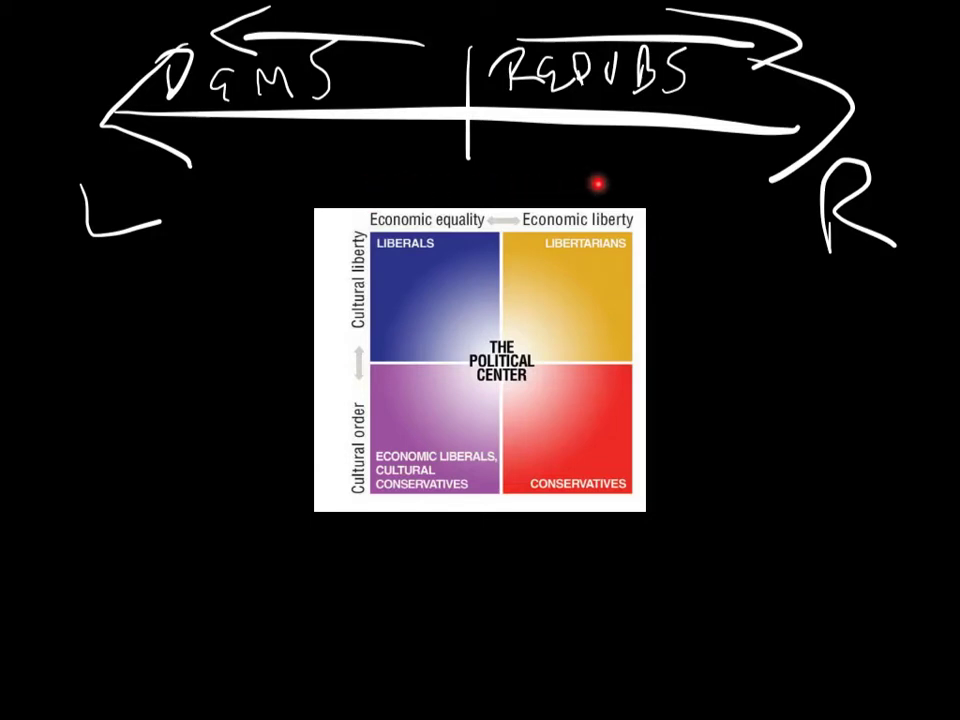
{"action": "mouse_move", "coordinate": [633, 190]}
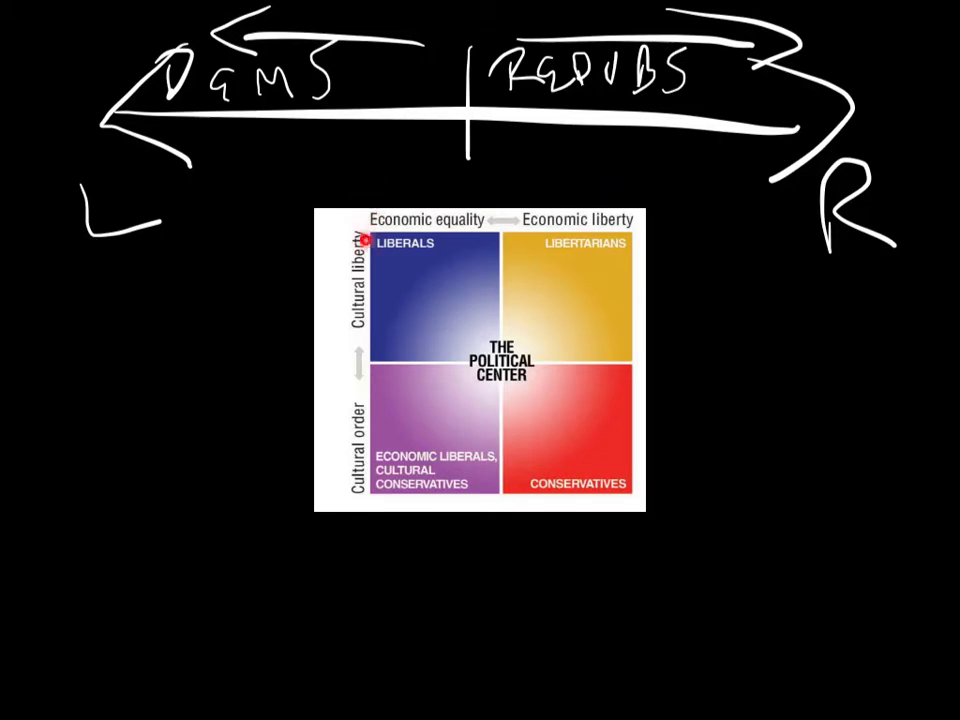
{"action": "mouse_move", "coordinate": [369, 220]}
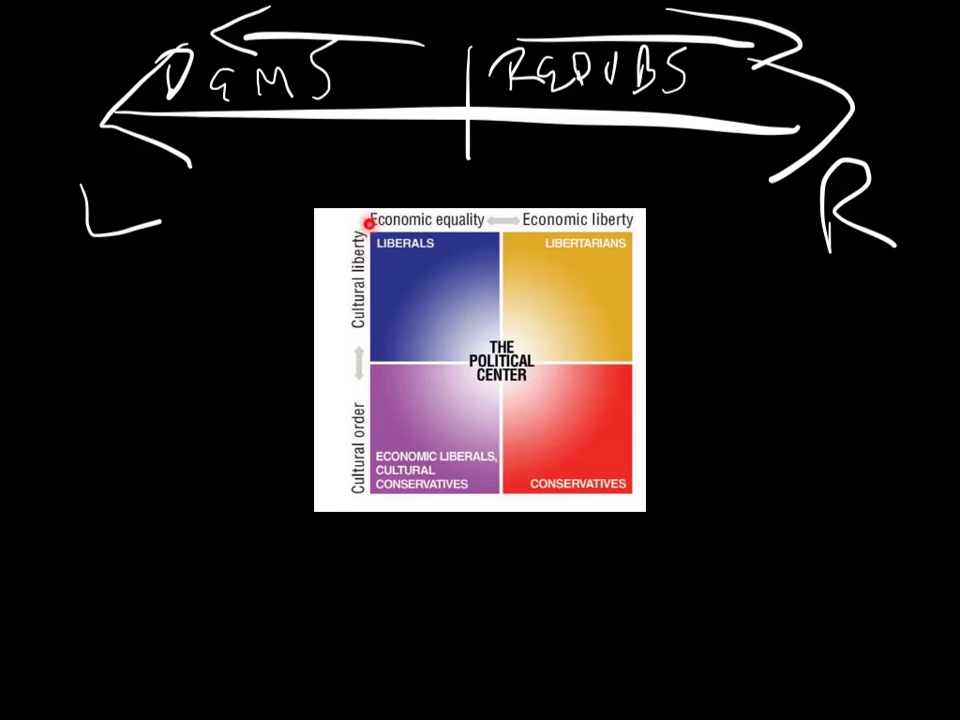
{"action": "mouse_move", "coordinate": [634, 225]}
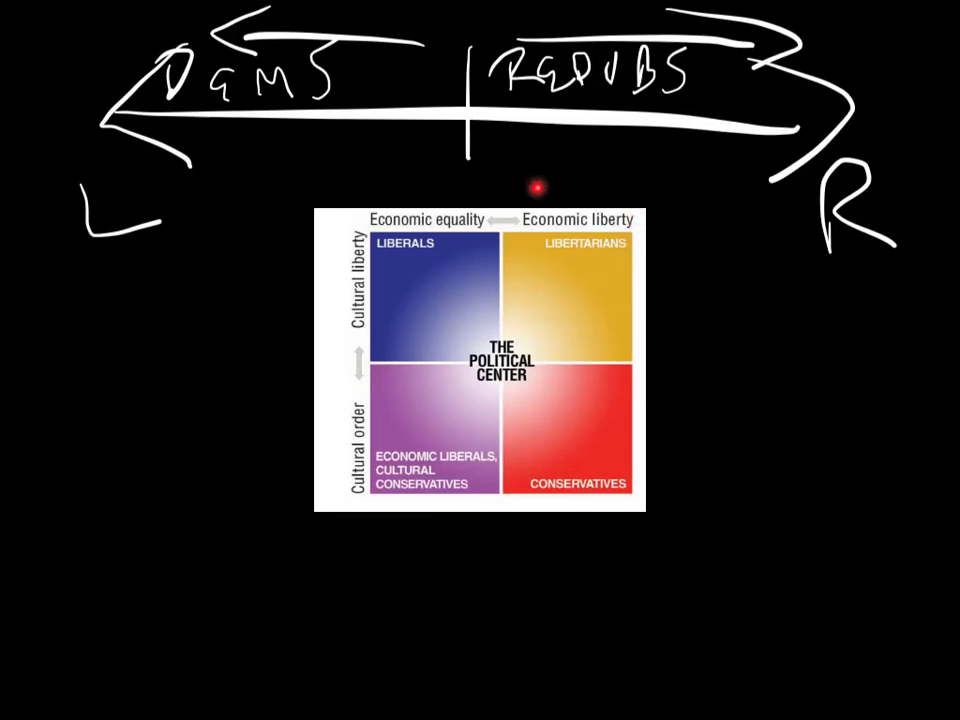
{"action": "mouse_move", "coordinate": [570, 220]}
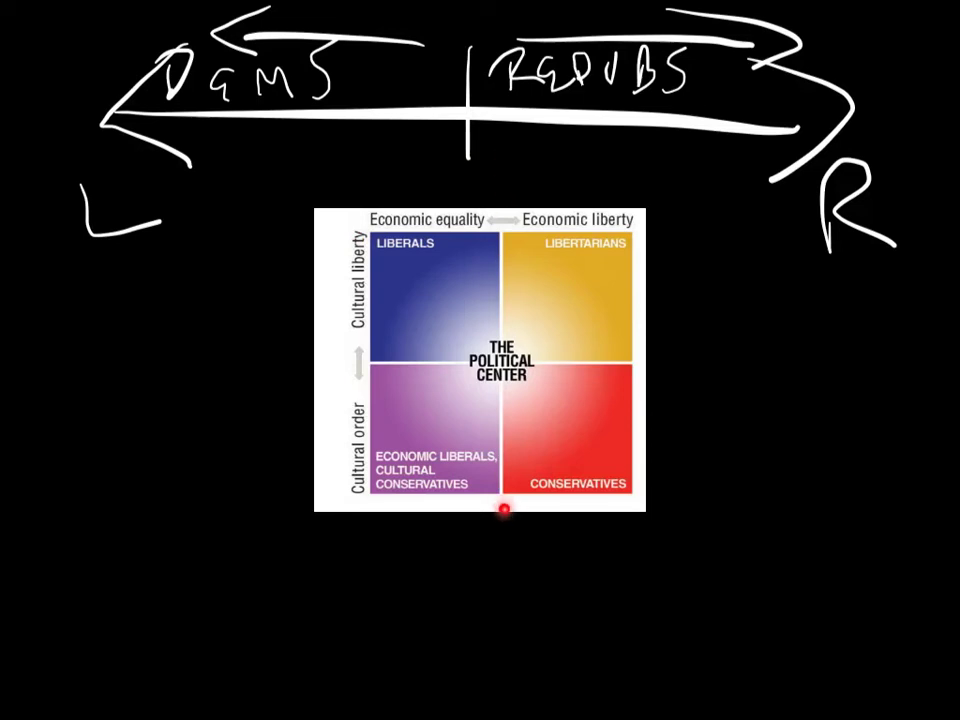
{"action": "mouse_move", "coordinate": [516, 513]}
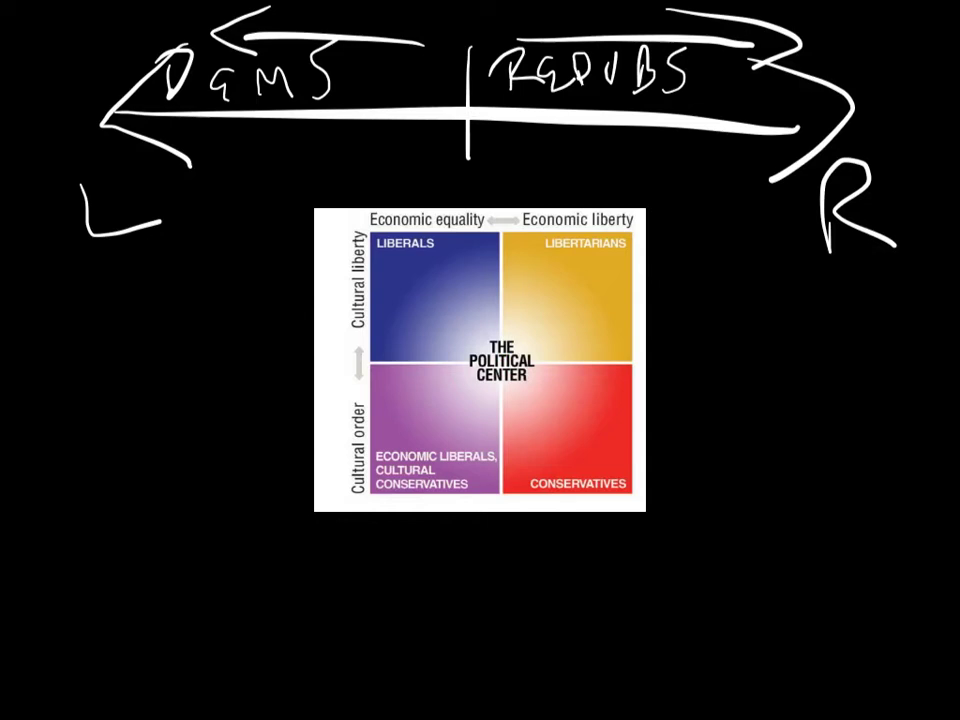
{"action": "left_click", "coordinate": [451, 344]}
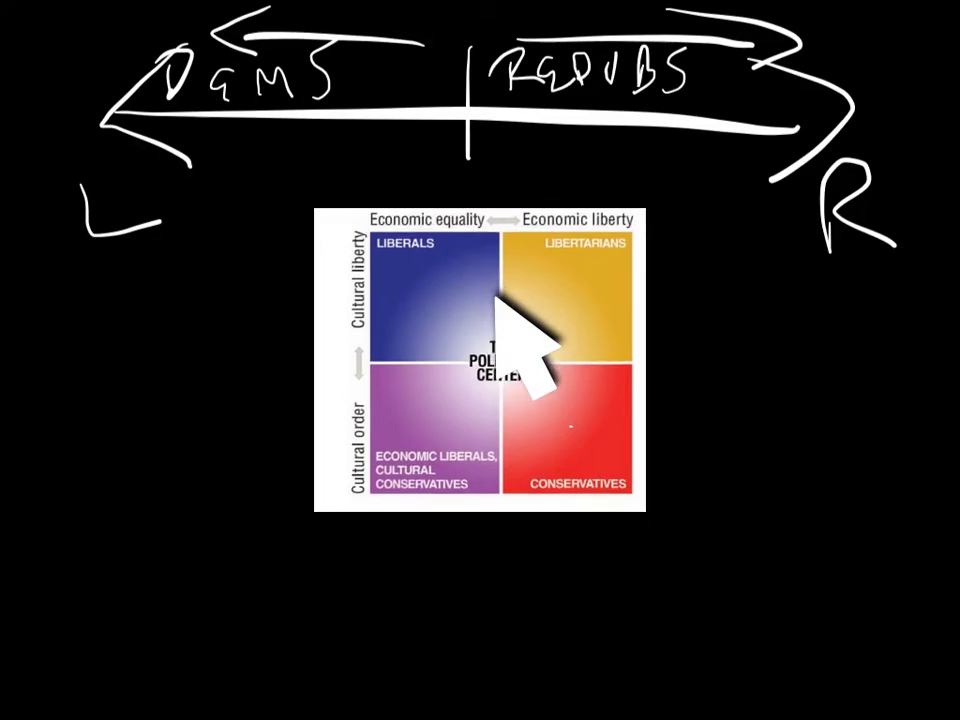
{"action": "mouse_move", "coordinate": [400, 350]}
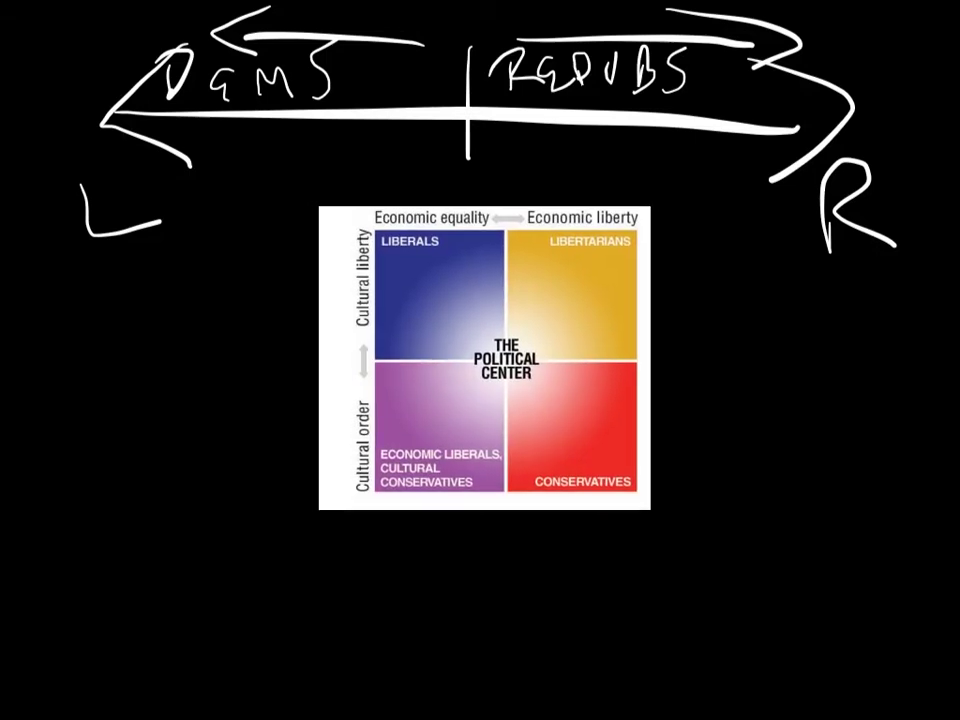
{"action": "left_click", "coordinate": [480, 333]}
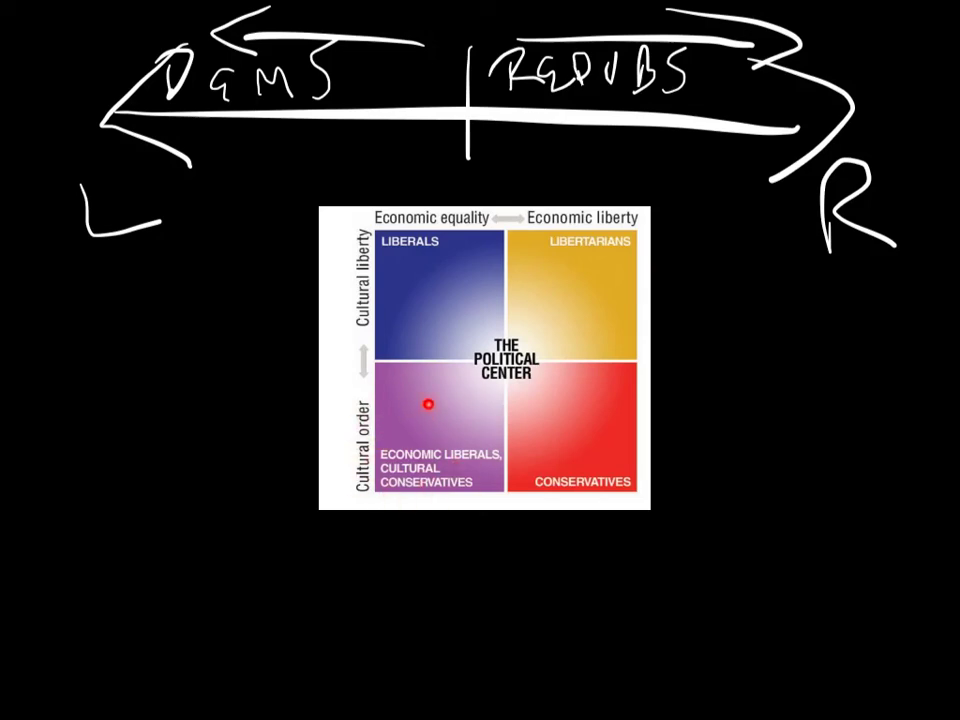
{"action": "left_click_drag", "start_coordinate": [429, 404], "coordinate": [479, 435]}
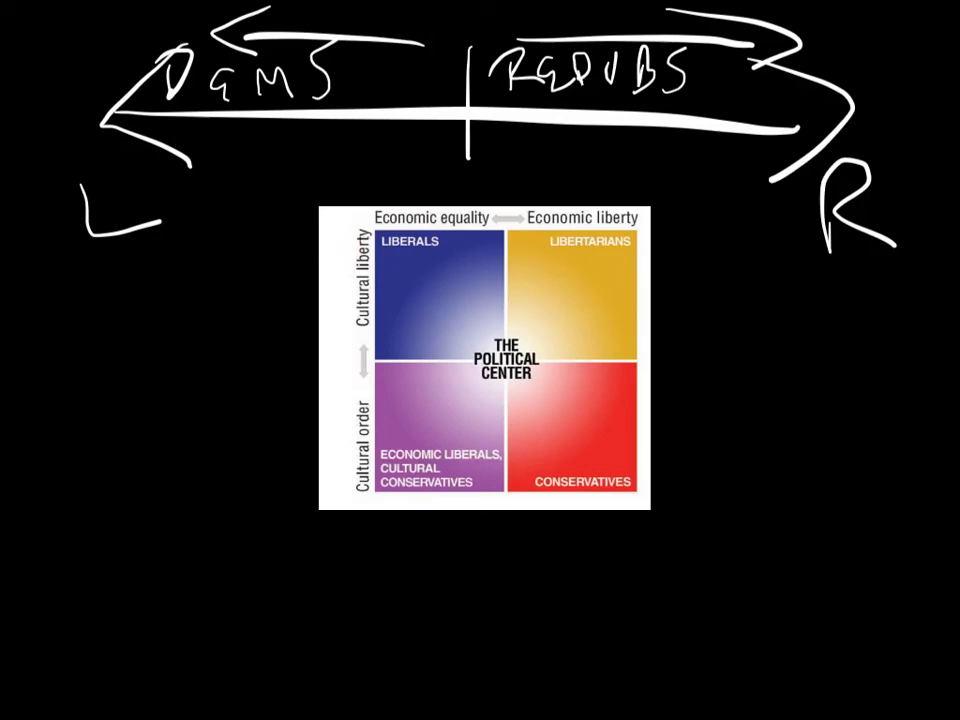
{"action": "left_click", "coordinate": [477, 308]}
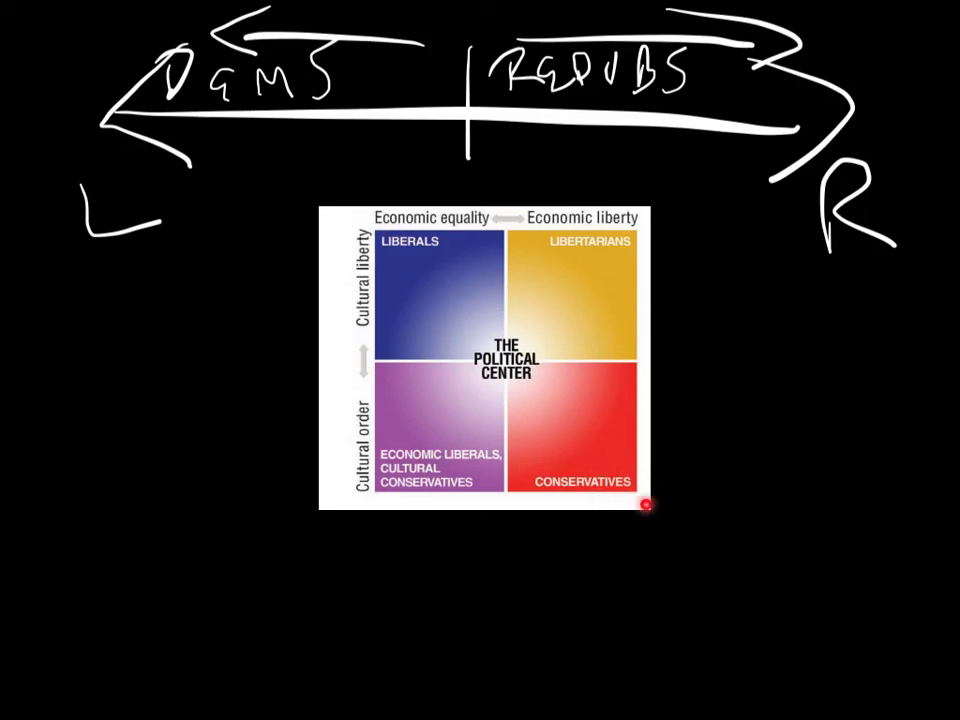
{"action": "mouse_move", "coordinate": [625, 447]}
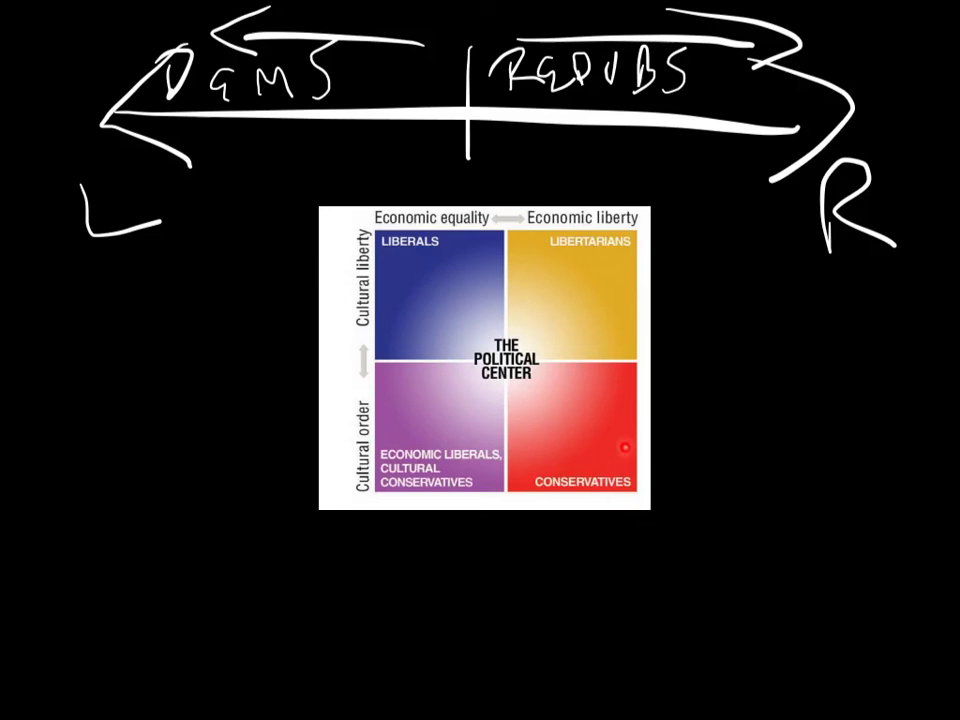